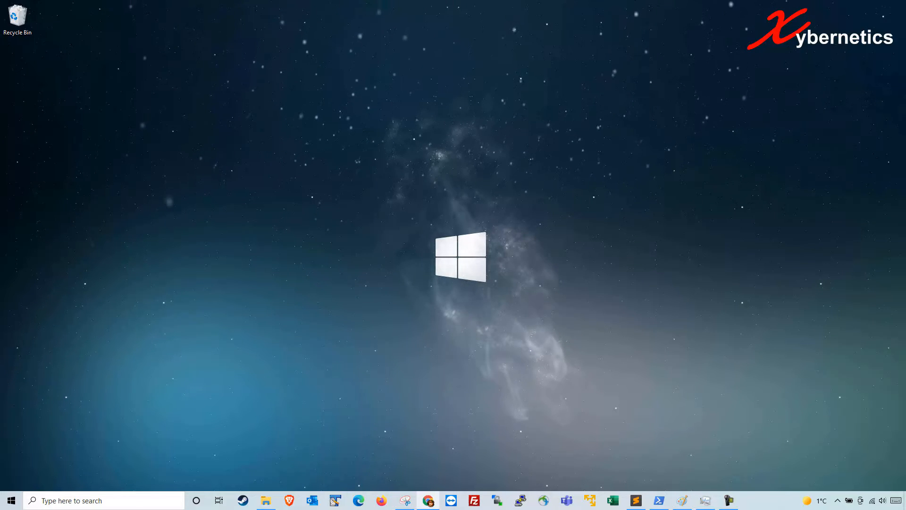
# Step: Bring up Task Manager showing running processes with Vmmem at the top by memory
pyautogui.click(705, 500)
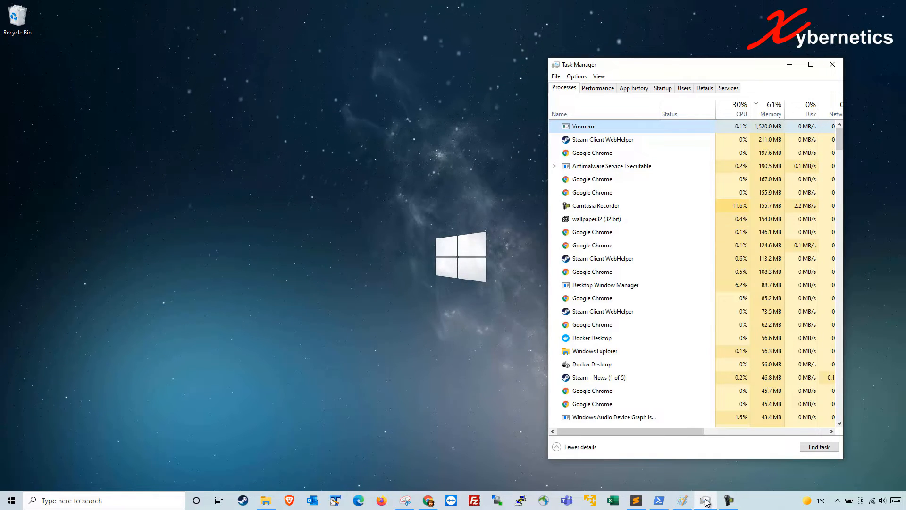
pyautogui.rightClick(582, 126)
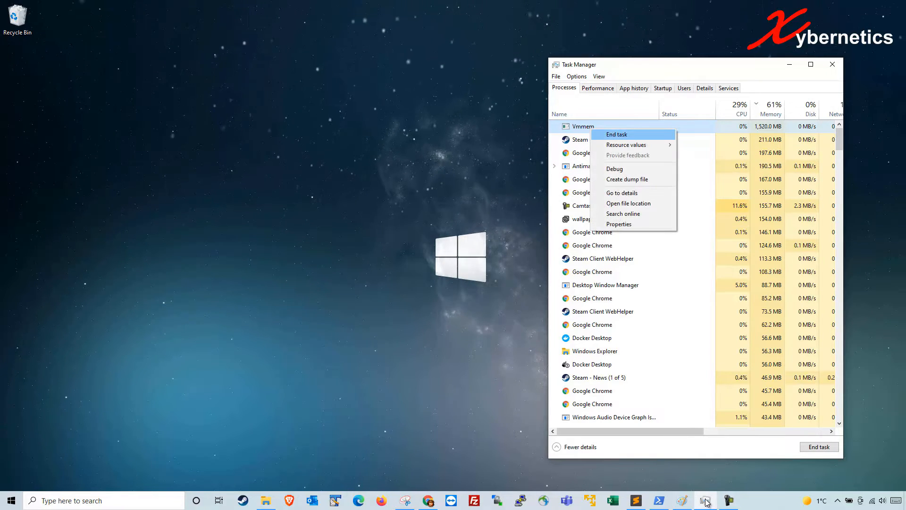
pyautogui.click(617, 134)
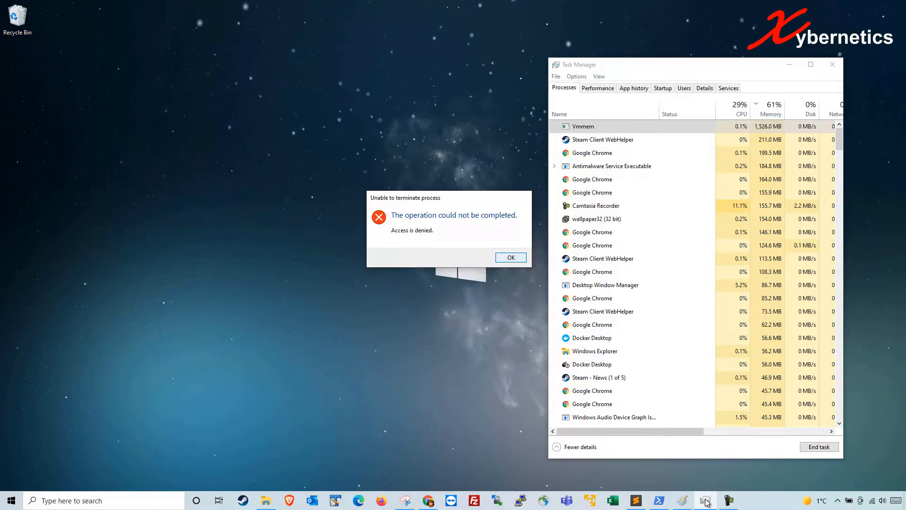
pyautogui.click(510, 256)
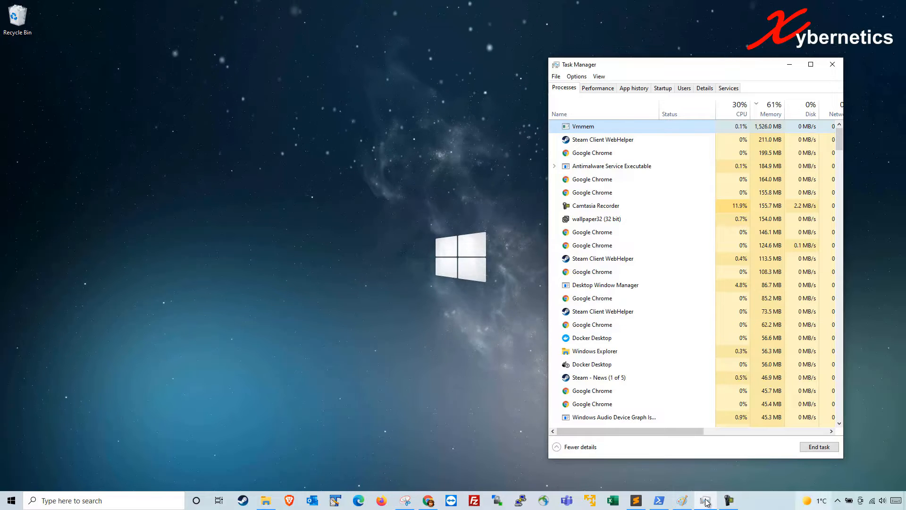
# Step: Quit Docker Desktop from its tray icon so its processes leave the list while Vmmem stays
pyautogui.click(704, 500)
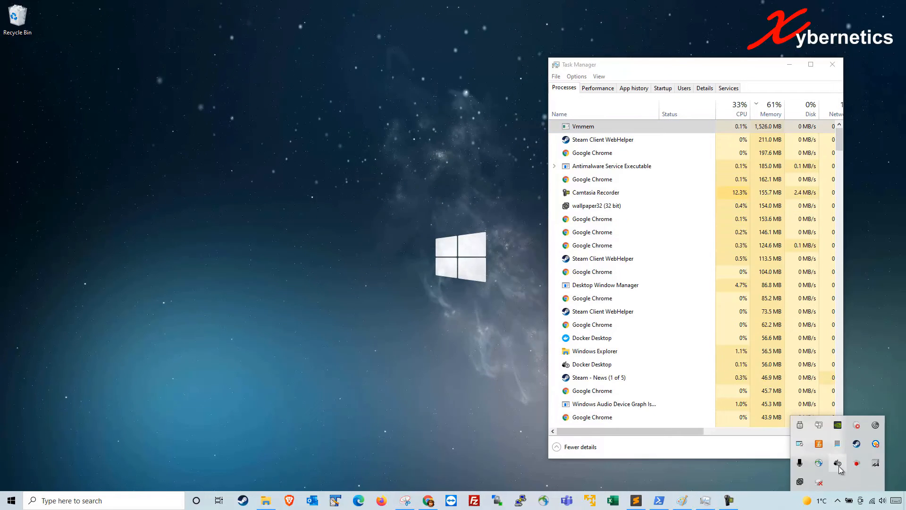
pyautogui.rightClick(837, 463)
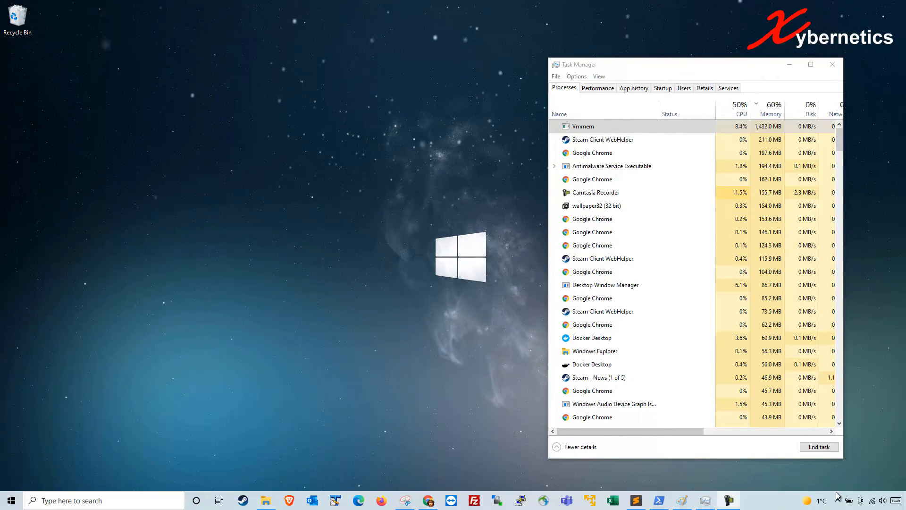
pyautogui.click(838, 501)
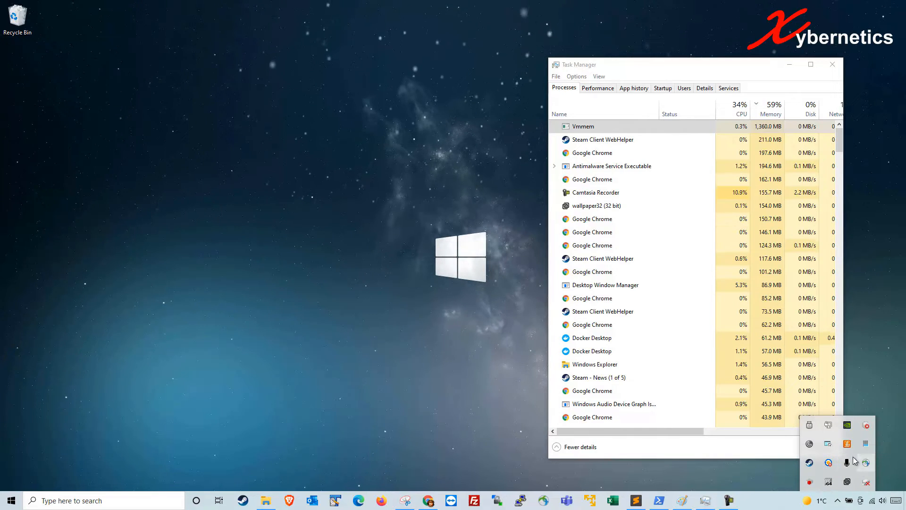
pyautogui.click(603, 140)
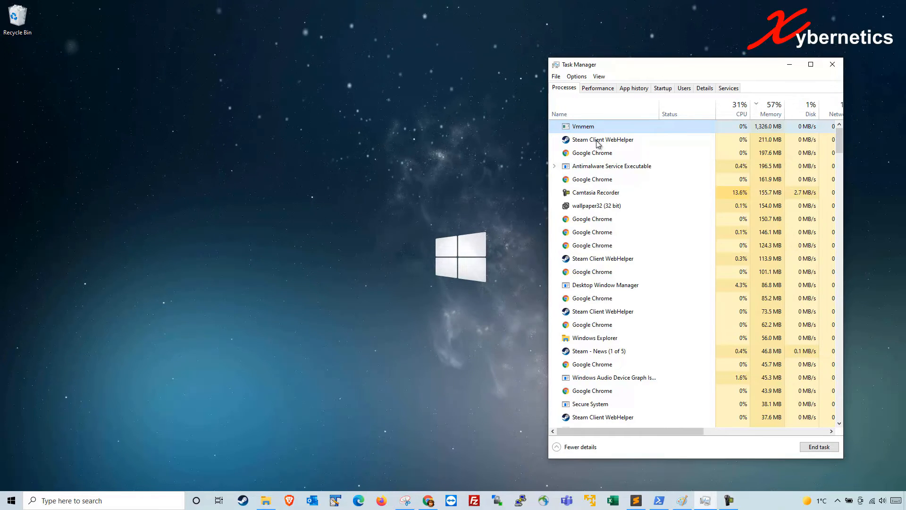
pyautogui.rightClick(582, 126)
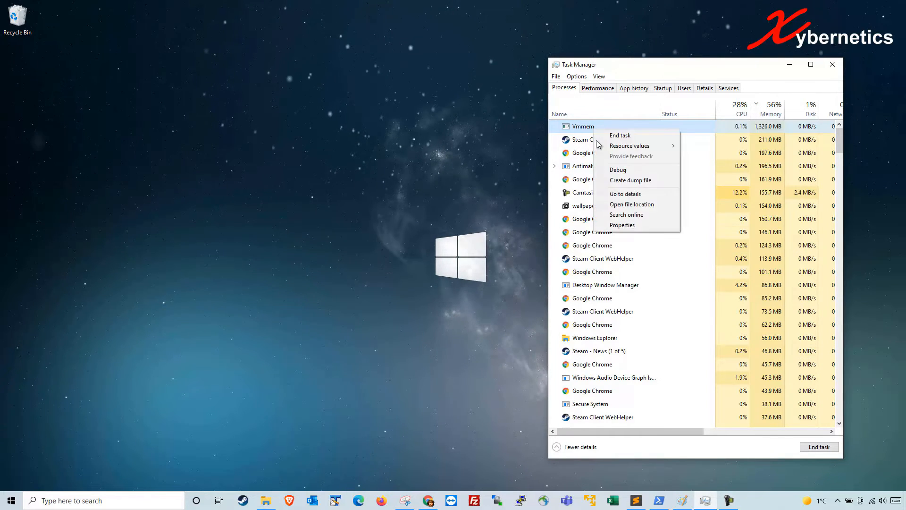
pyautogui.click(621, 135)
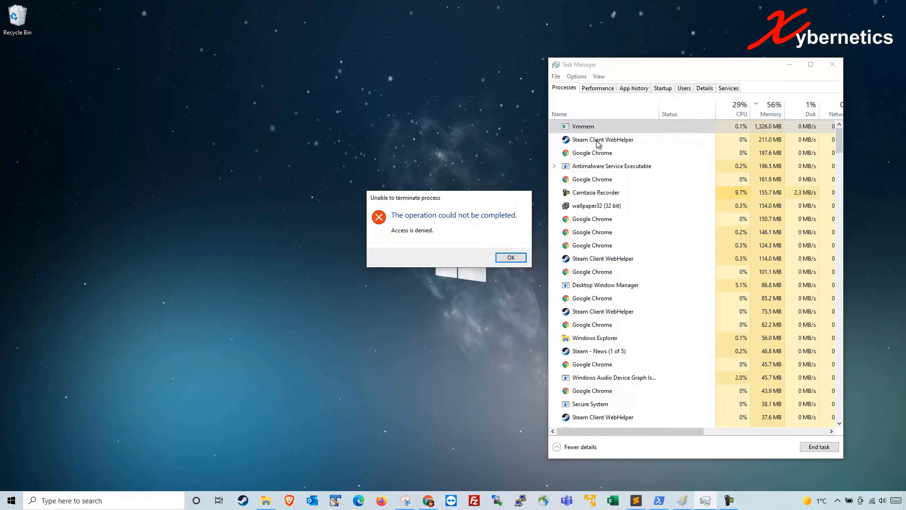
pyautogui.click(510, 257)
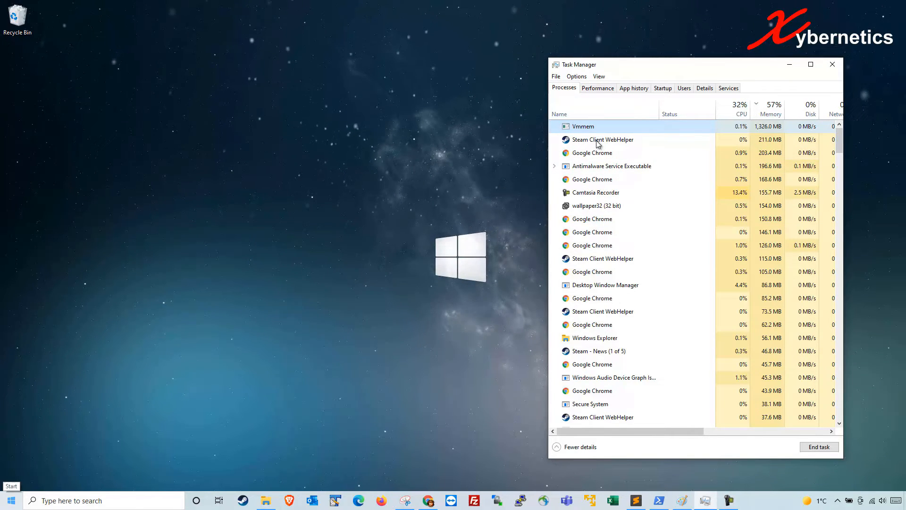
# Step: Launch Windows PowerShell as administrator from Start and approve the UAC prompt
pyautogui.click(10, 501)
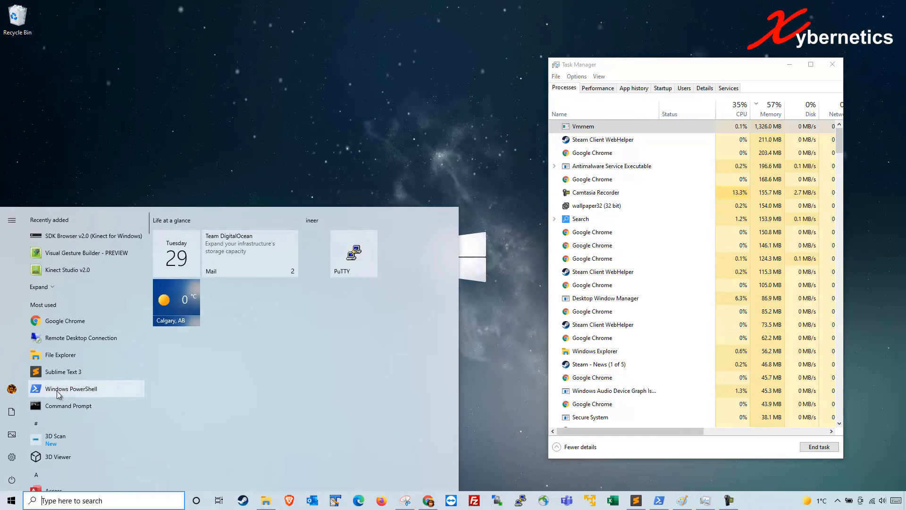
pyautogui.rightClick(71, 388)
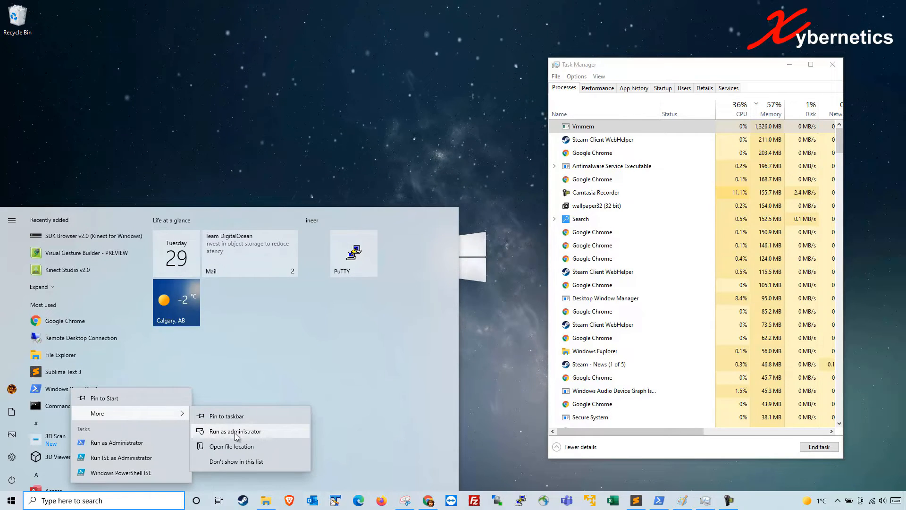
pyautogui.click(236, 437)
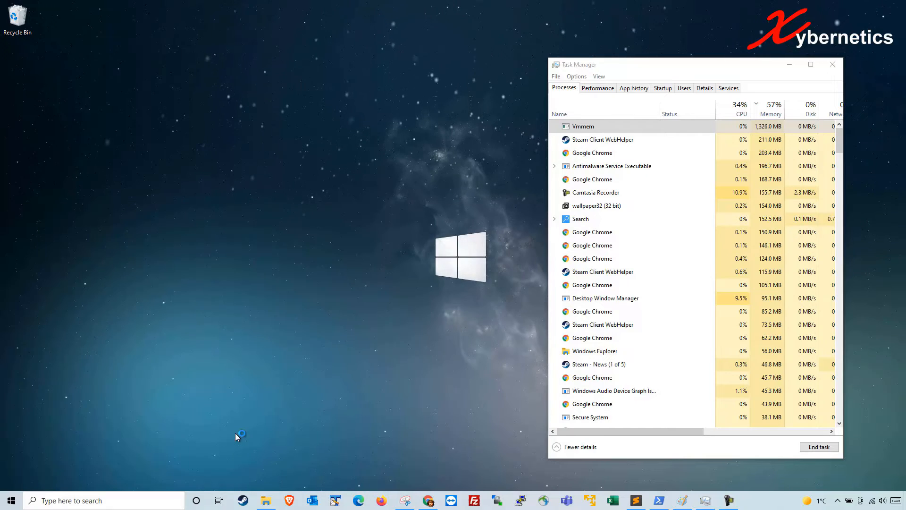
pyautogui.click(657, 501)
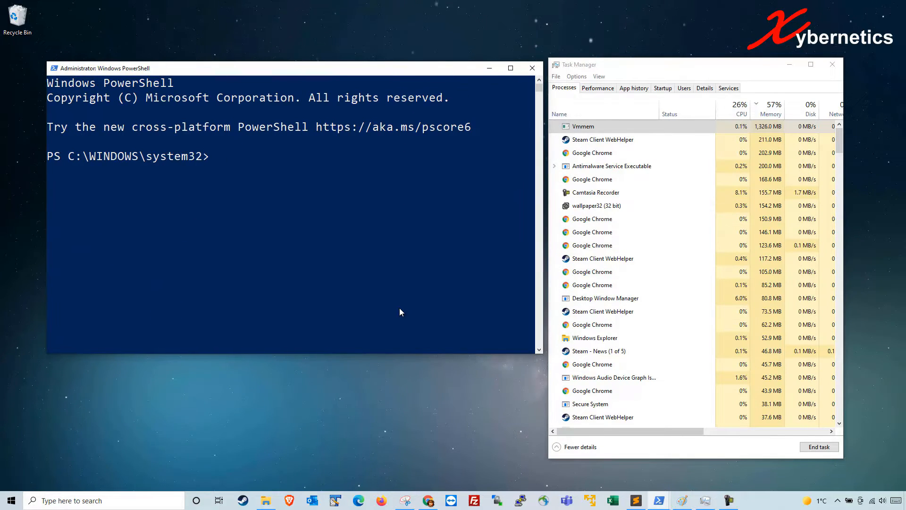
# Step: Run 'wsl --shutdown' so Vmmem vanishes from Task Manager
pyautogui.write('W')
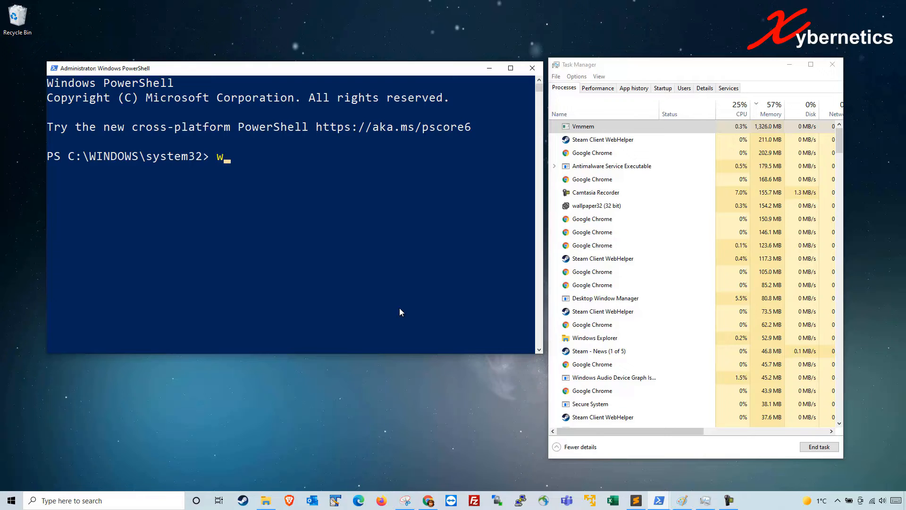
pyautogui.write('sl -')
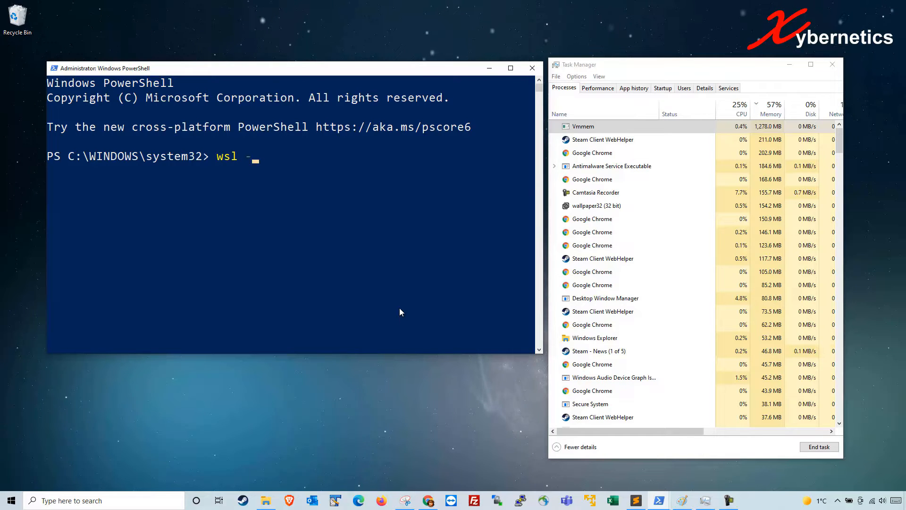
pyautogui.write('-shutd')
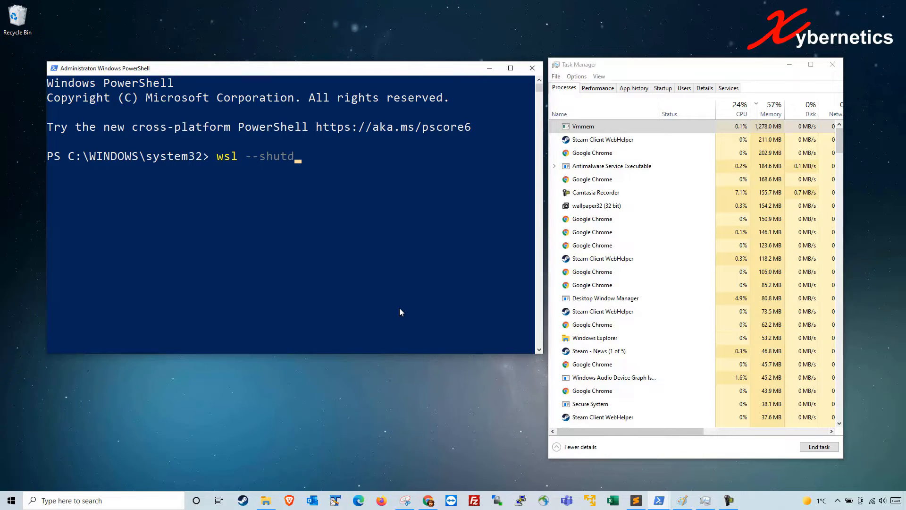
pyautogui.write('own')
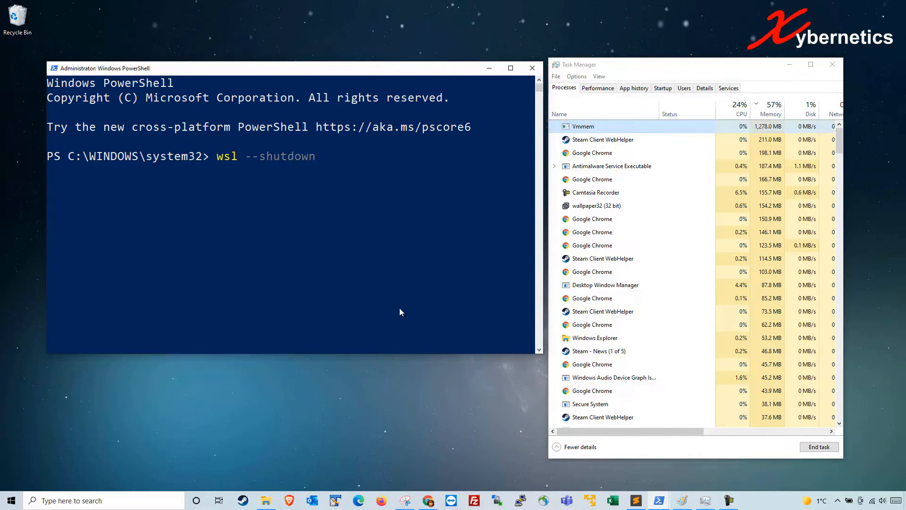
pyautogui.press('Return')
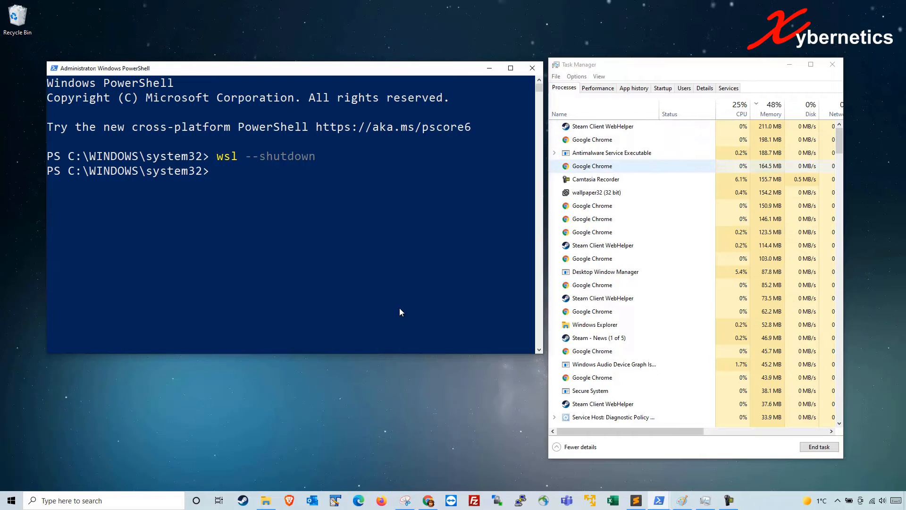
# Step: Start Docker Desktop via a 'dock' search and watch Vmmem return in Task Manager and the tray
pyautogui.click(9, 500)
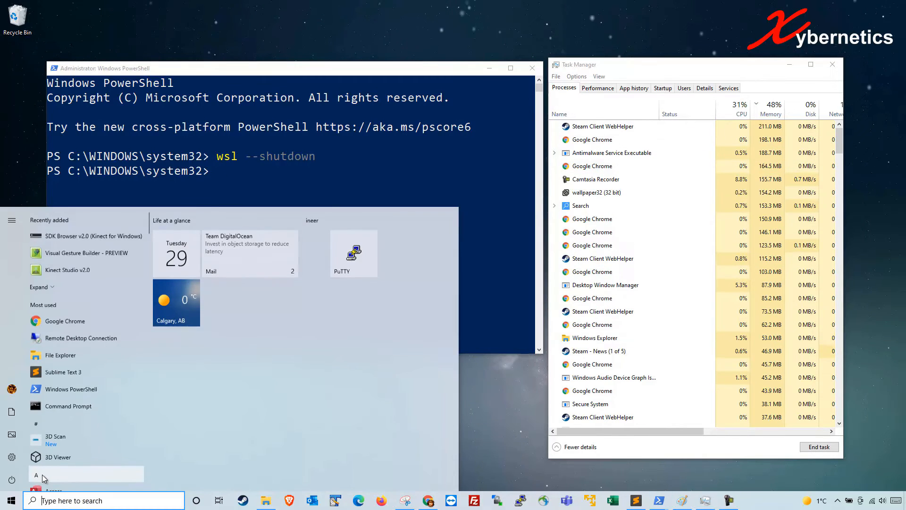
pyautogui.write('dock')
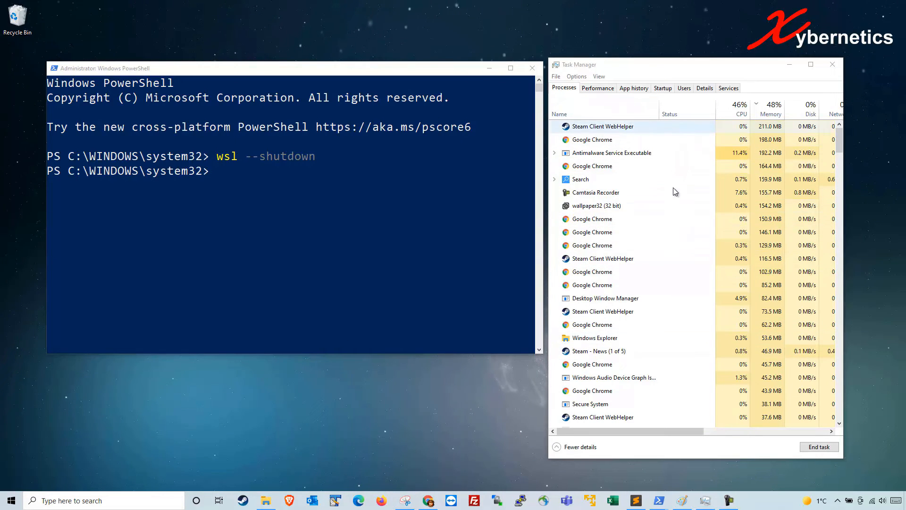
pyautogui.click(837, 500)
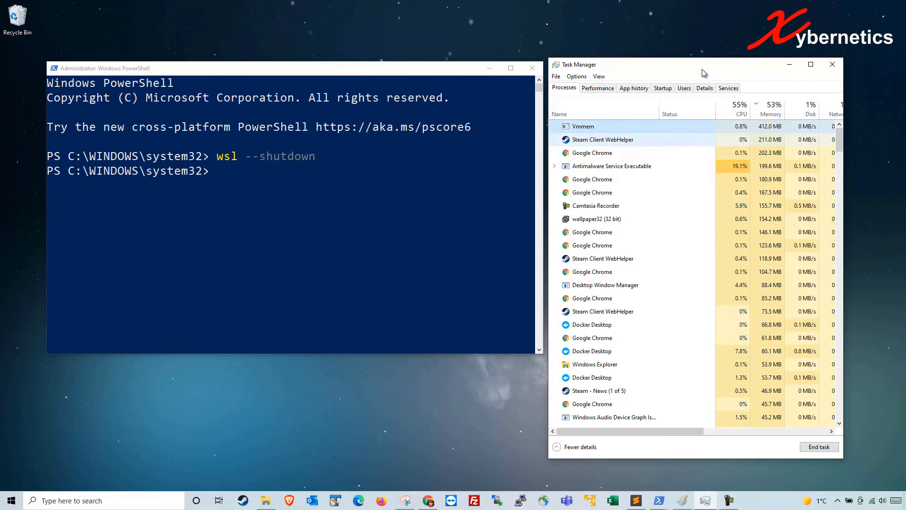
pyautogui.click(839, 501)
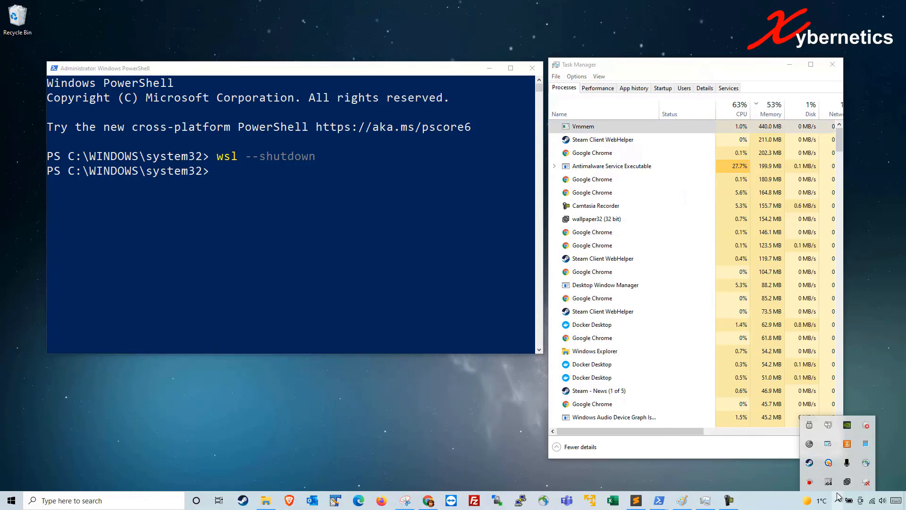